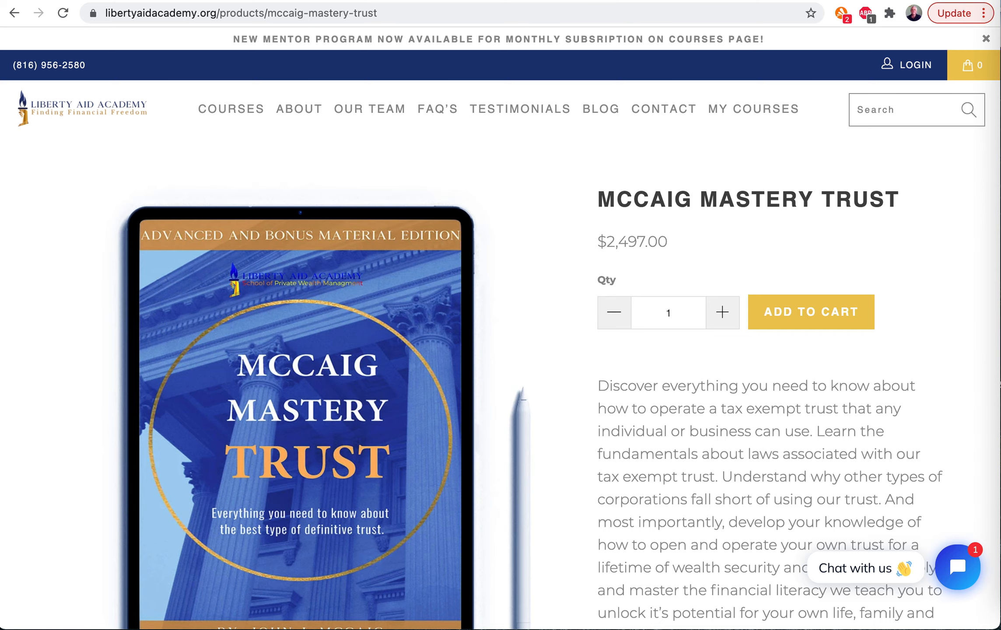
{"action": "scroll", "scroll_direction": "down", "scroll_amount": 3}
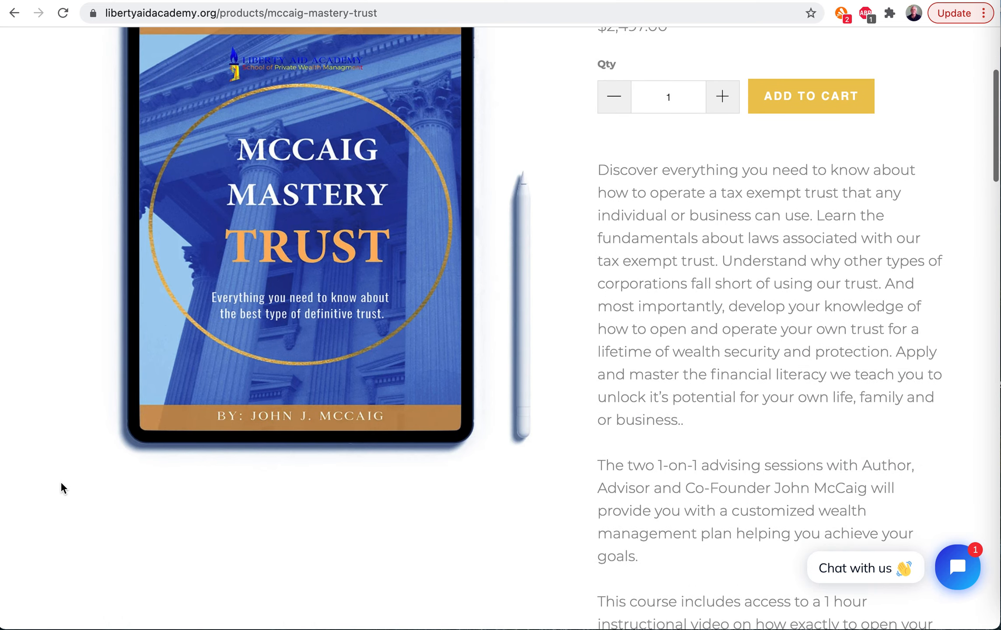
{"action": "scroll", "scroll_direction": "down", "scroll_amount": 3}
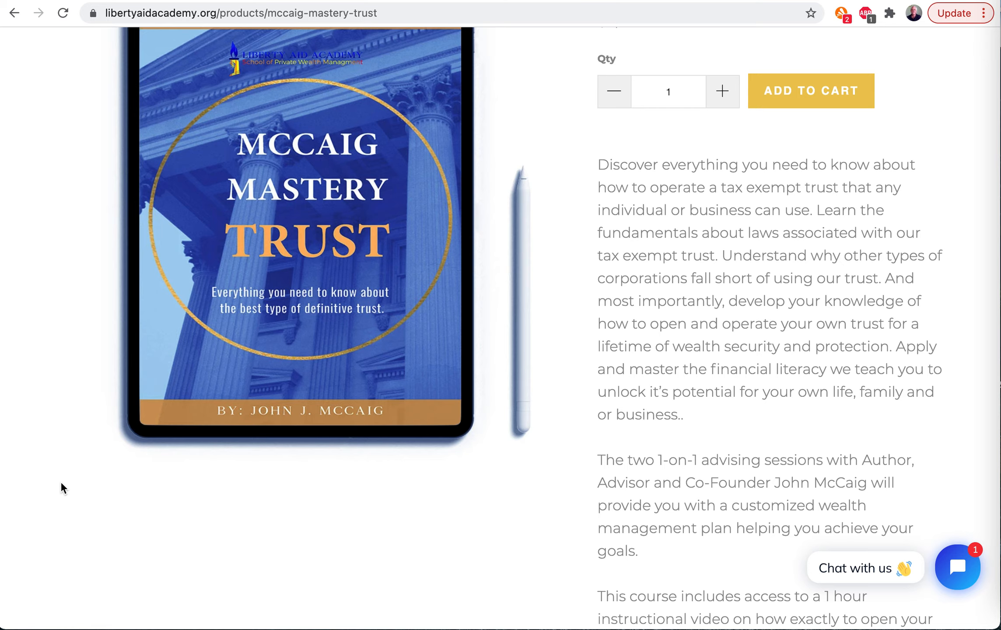
{"action": "mouse_move", "coordinate": [976, 230]}
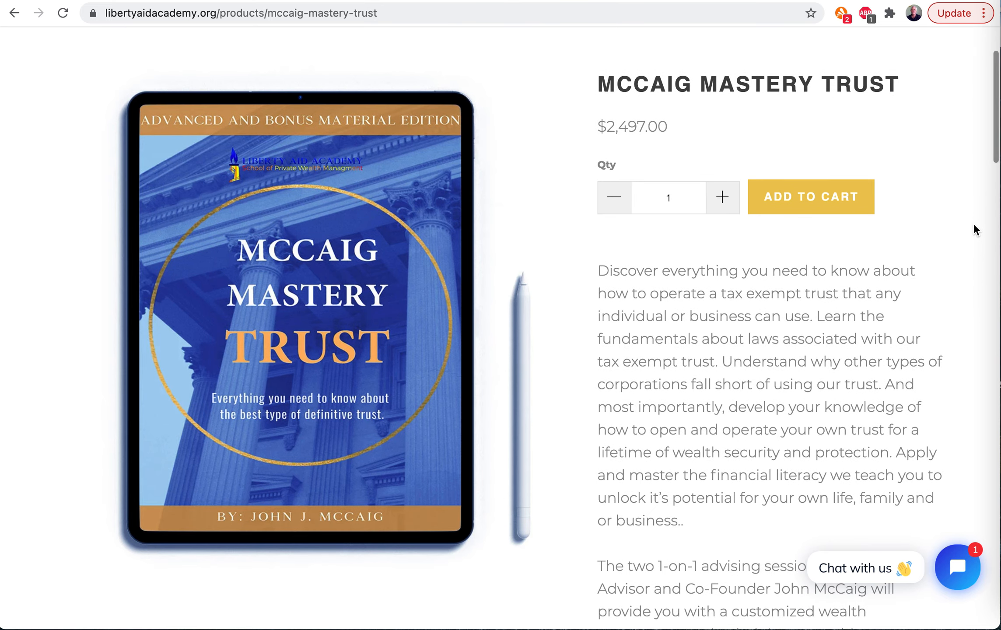
{"action": "scroll", "scroll_direction": "down", "scroll_amount": 3}
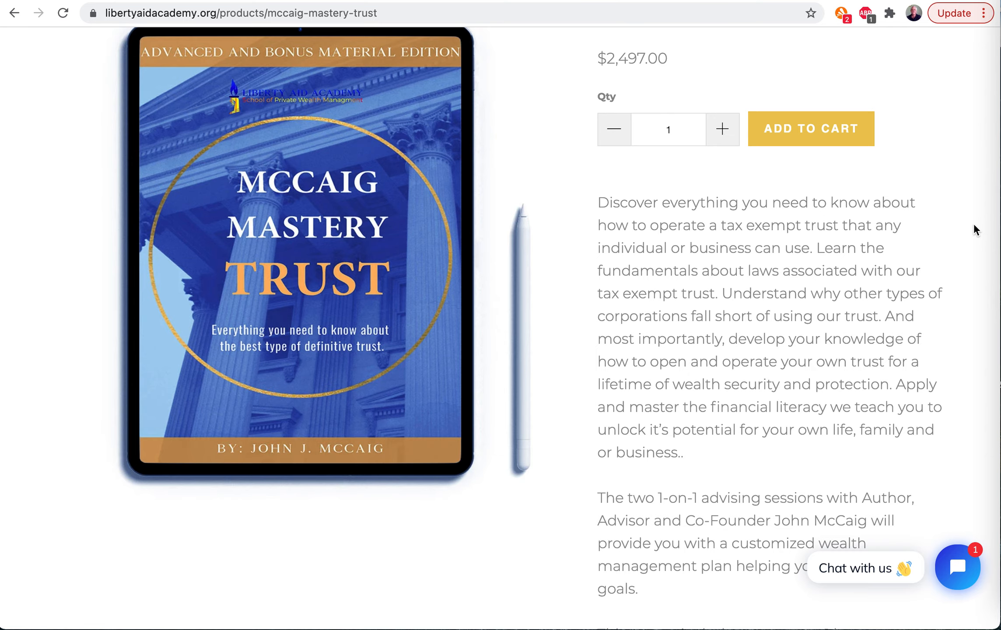
{"action": "scroll", "scroll_direction": "down", "scroll_amount": 3}
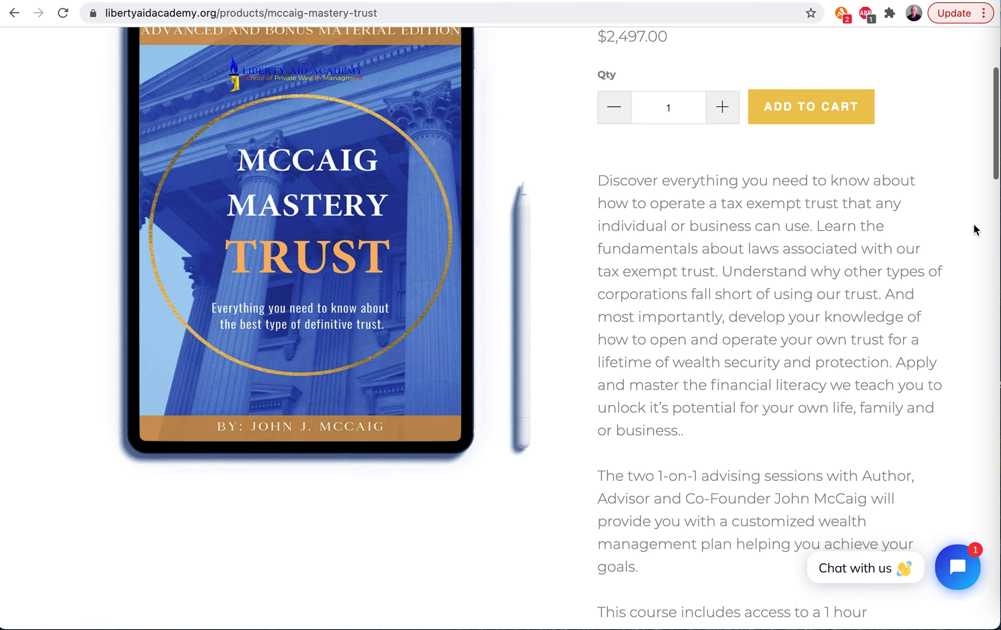
{"action": "scroll", "scroll_direction": "down", "scroll_amount": 3}
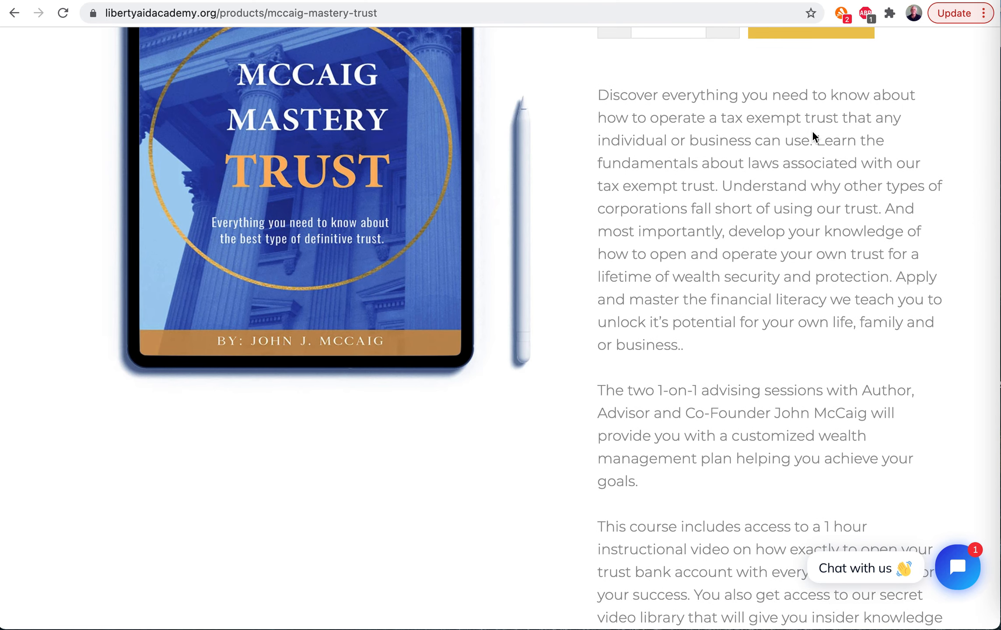
{"action": "mouse_move", "coordinate": [704, 158]}
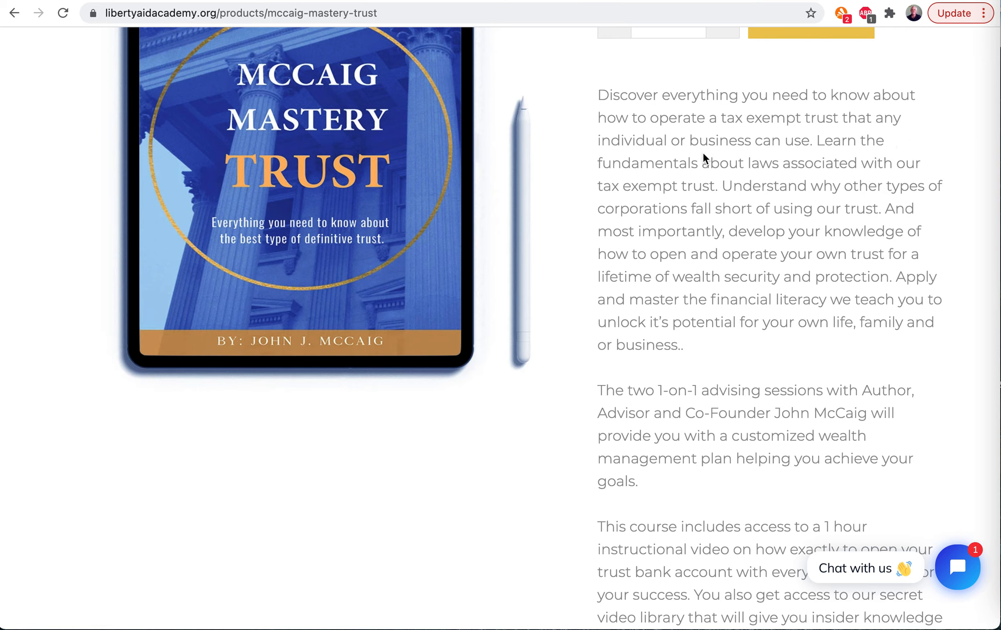
{"action": "mouse_move", "coordinate": [854, 163]}
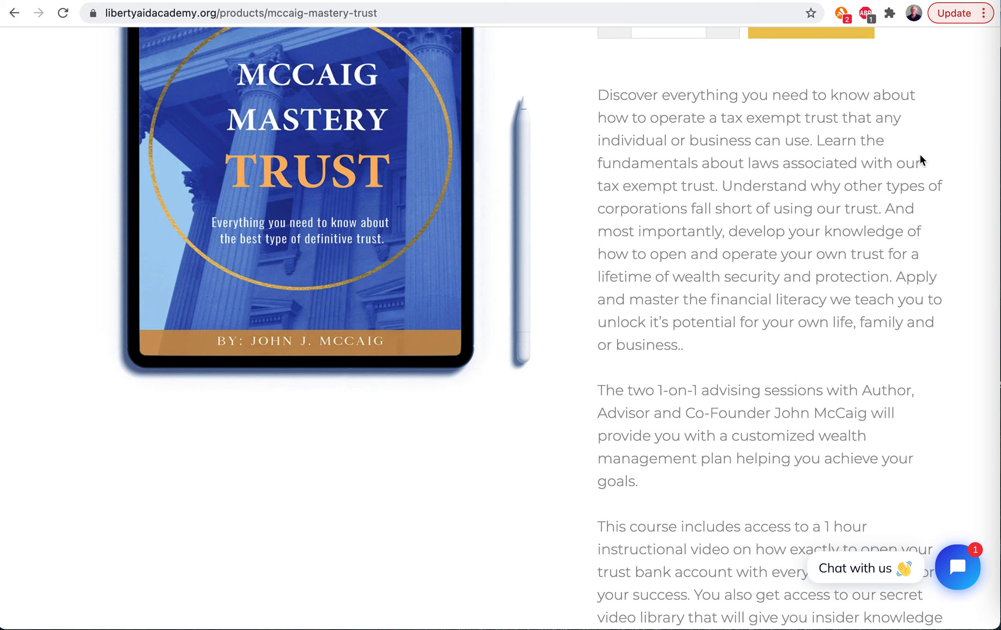
{"action": "mouse_move", "coordinate": [739, 178]}
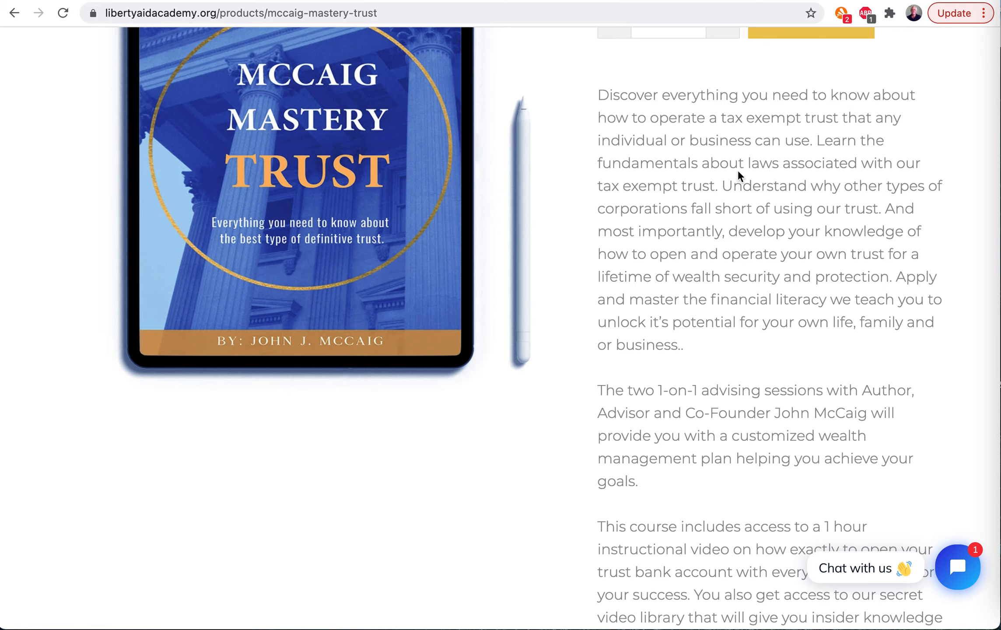
{"action": "mouse_move", "coordinate": [827, 213]}
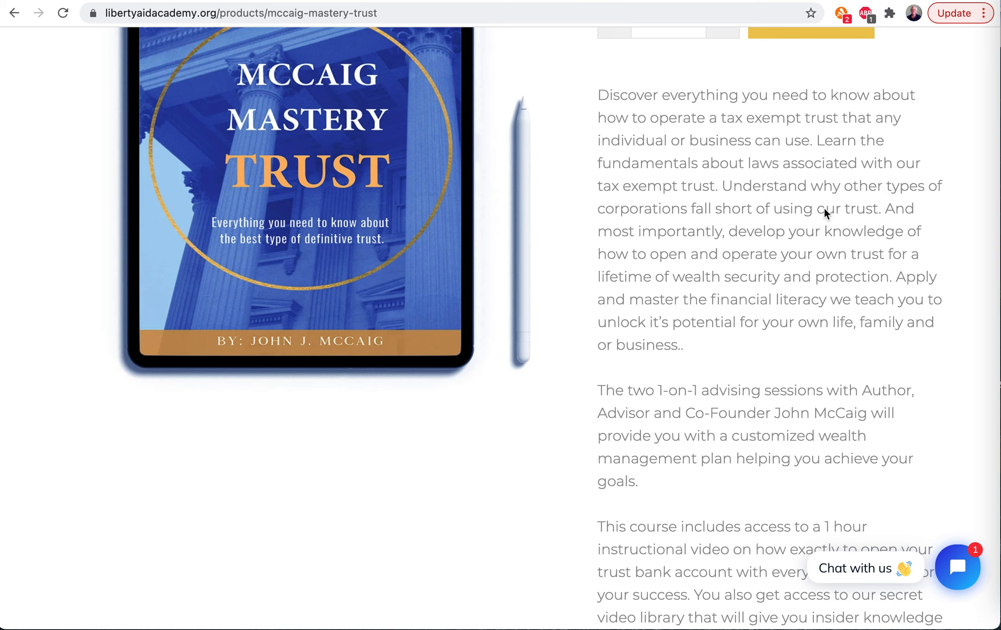
{"action": "mouse_move", "coordinate": [914, 211]}
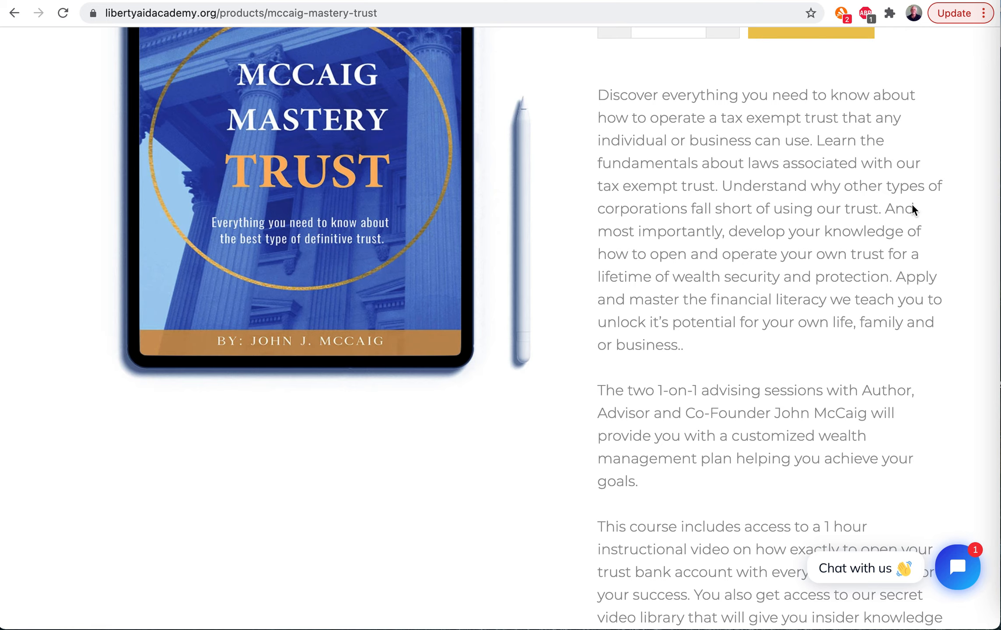
{"action": "mouse_move", "coordinate": [977, 303]}
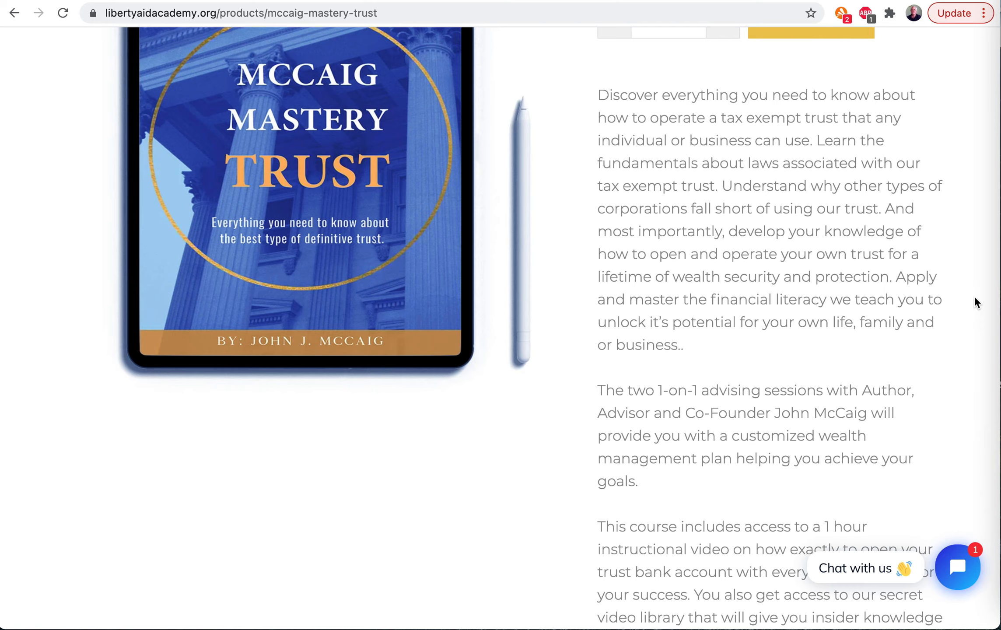
{"action": "scroll", "scroll_direction": "down", "scroll_amount": 3}
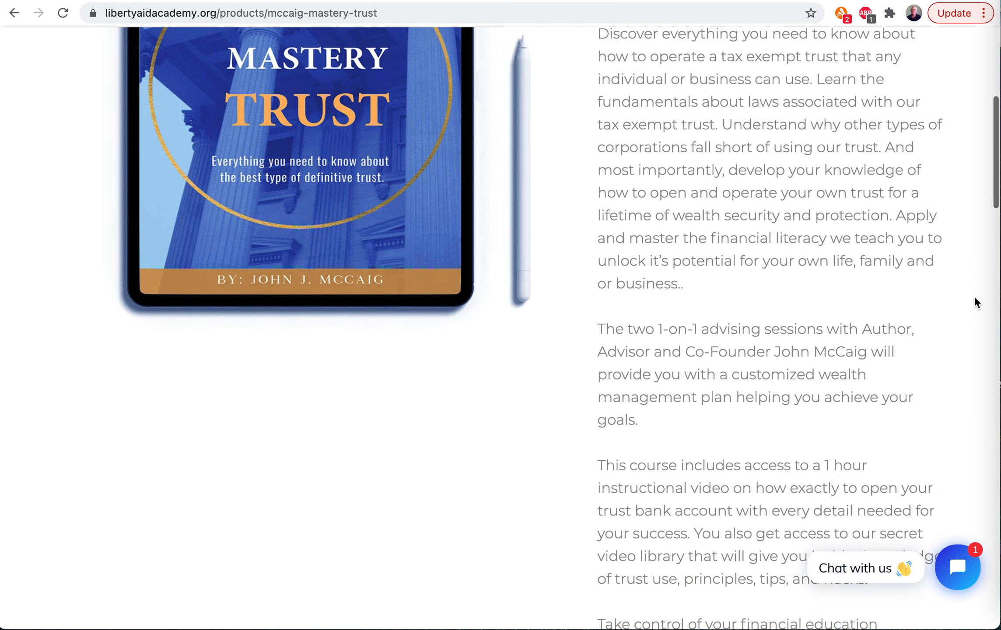
{"action": "scroll", "scroll_direction": "down", "scroll_amount": 3}
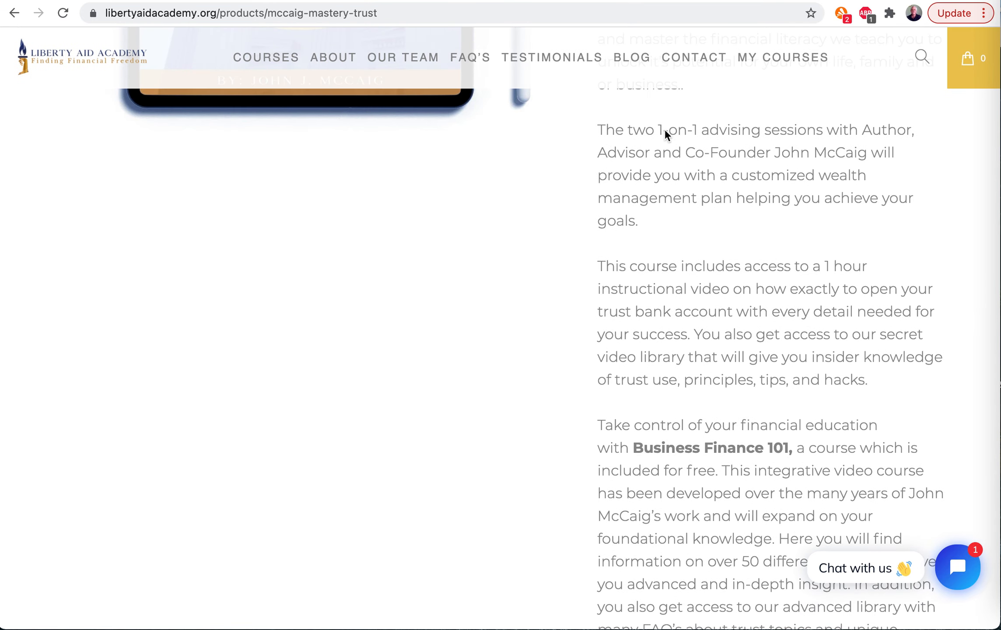
{"action": "mouse_move", "coordinate": [806, 189]}
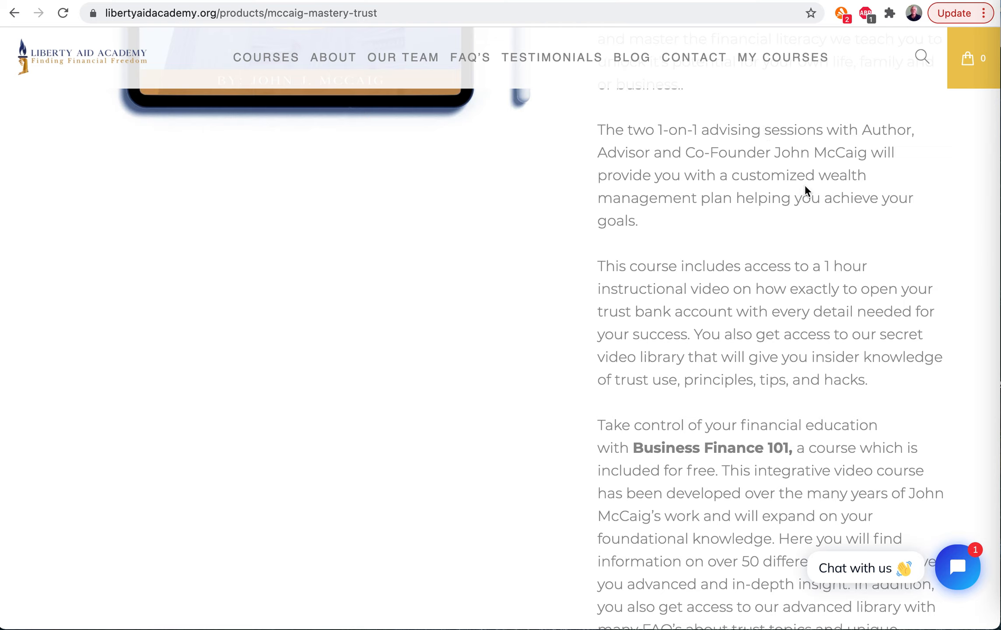
{"action": "mouse_move", "coordinate": [700, 178]}
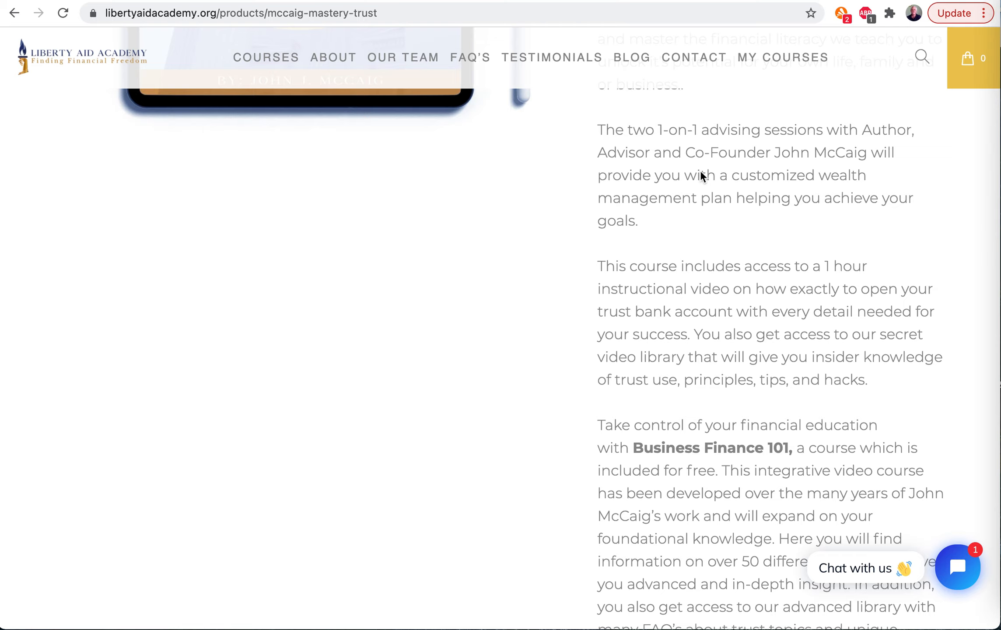
{"action": "scroll", "scroll_direction": "down", "scroll_amount": 3}
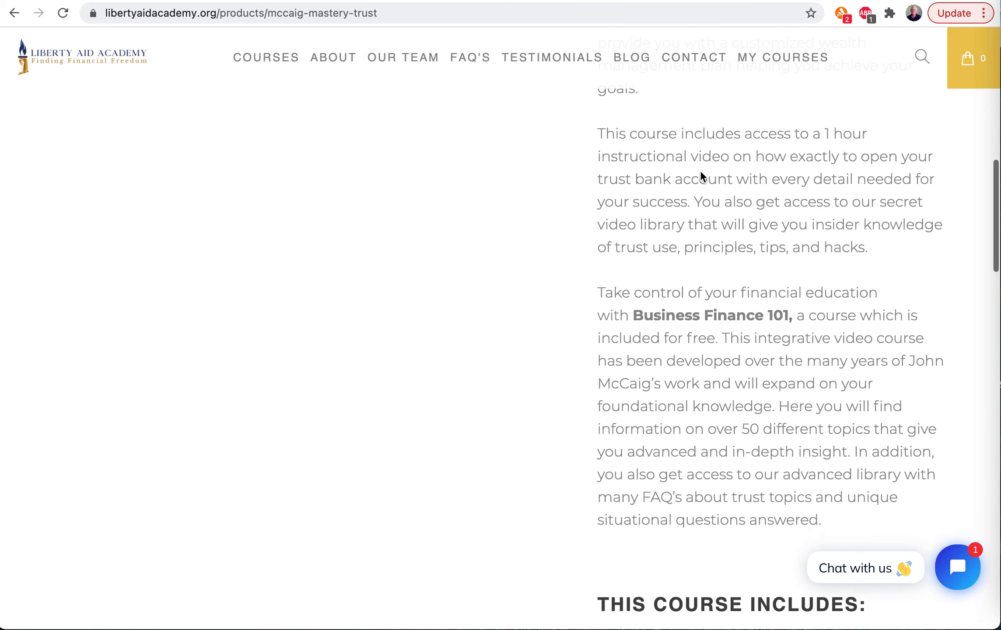
{"action": "mouse_move", "coordinate": [481, 268]}
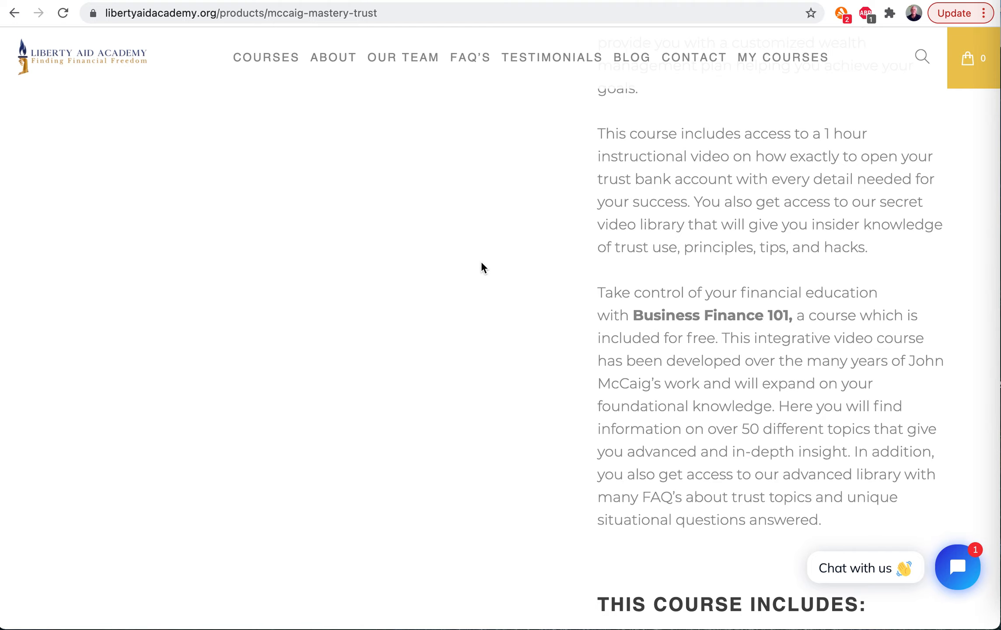
{"action": "mouse_move", "coordinate": [480, 349]}
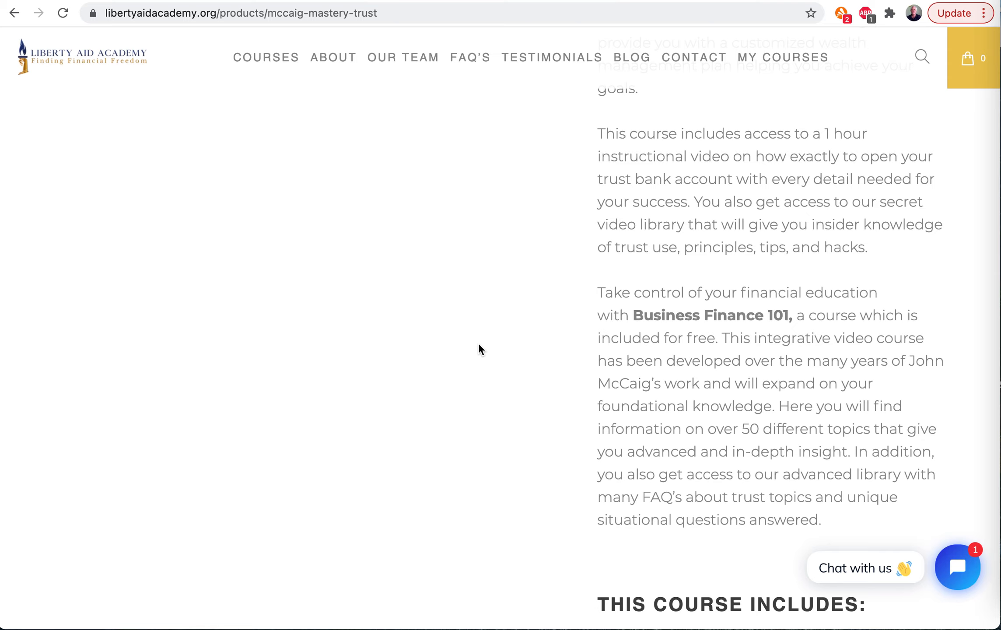
{"action": "scroll", "scroll_direction": "down", "scroll_amount": 3}
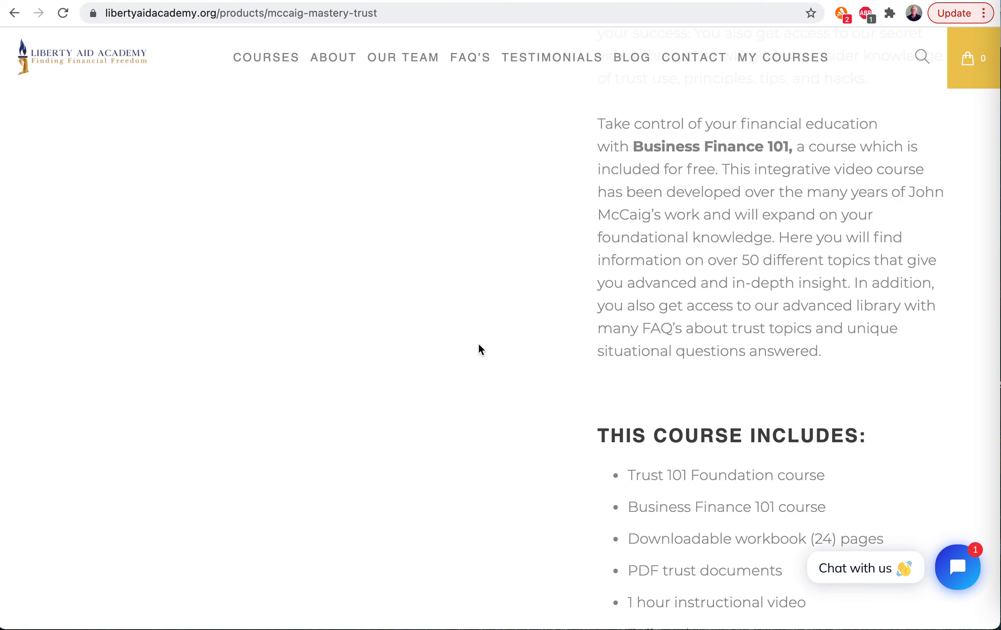
{"action": "mouse_move", "coordinate": [784, 292]}
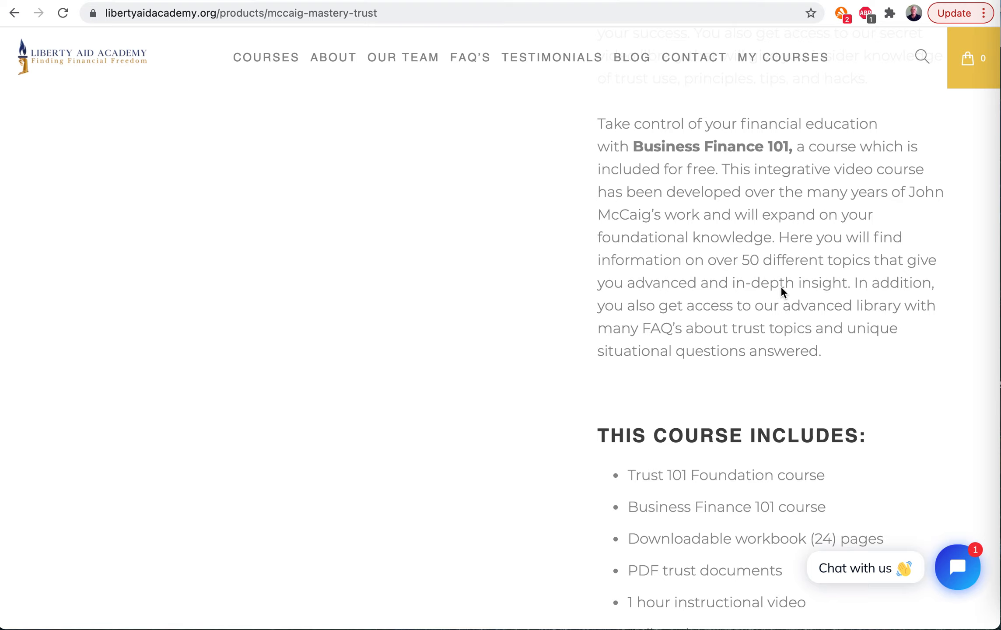
{"action": "scroll", "scroll_direction": "down", "scroll_amount": 3}
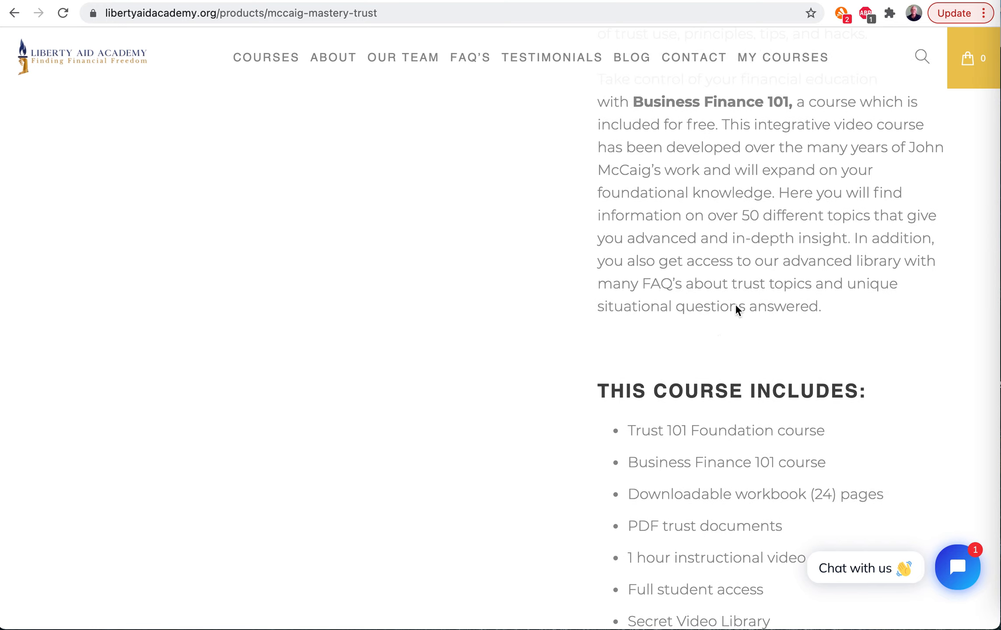
{"action": "mouse_move", "coordinate": [747, 329]}
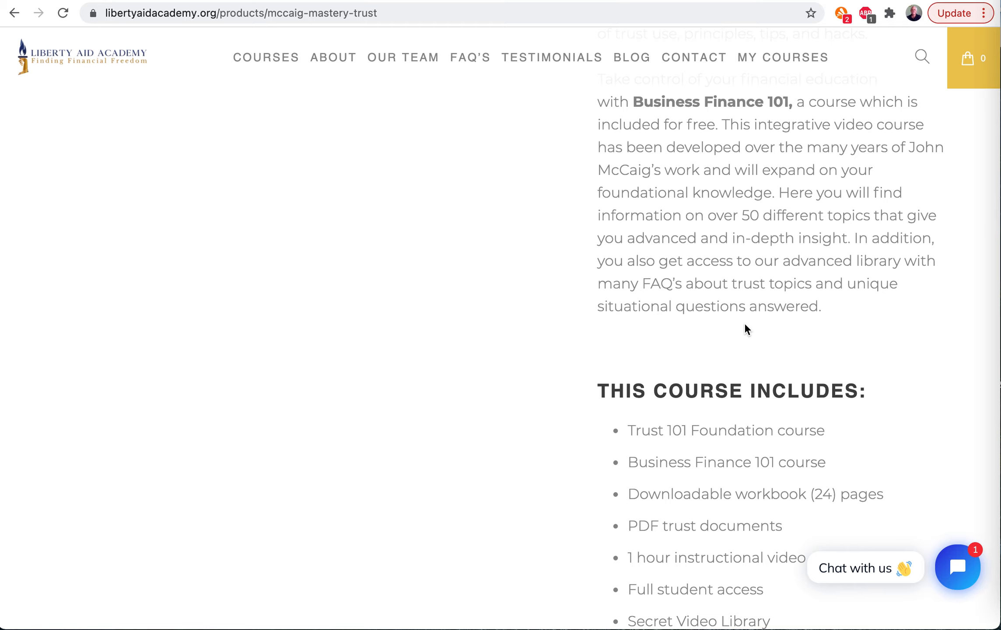
{"action": "scroll", "scroll_direction": "down", "scroll_amount": 3}
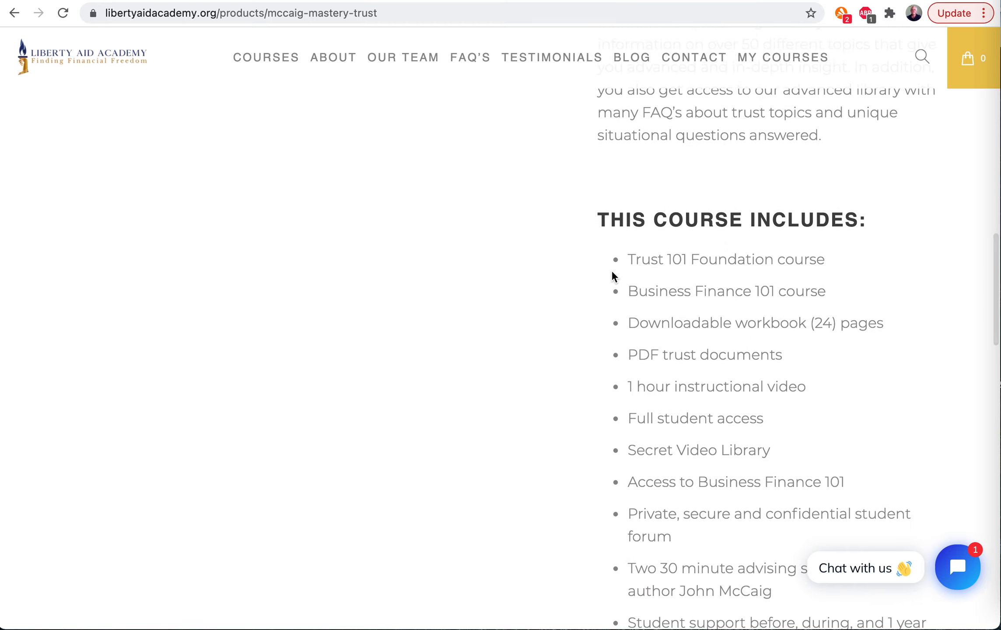
{"action": "scroll", "scroll_direction": "down", "scroll_amount": 3}
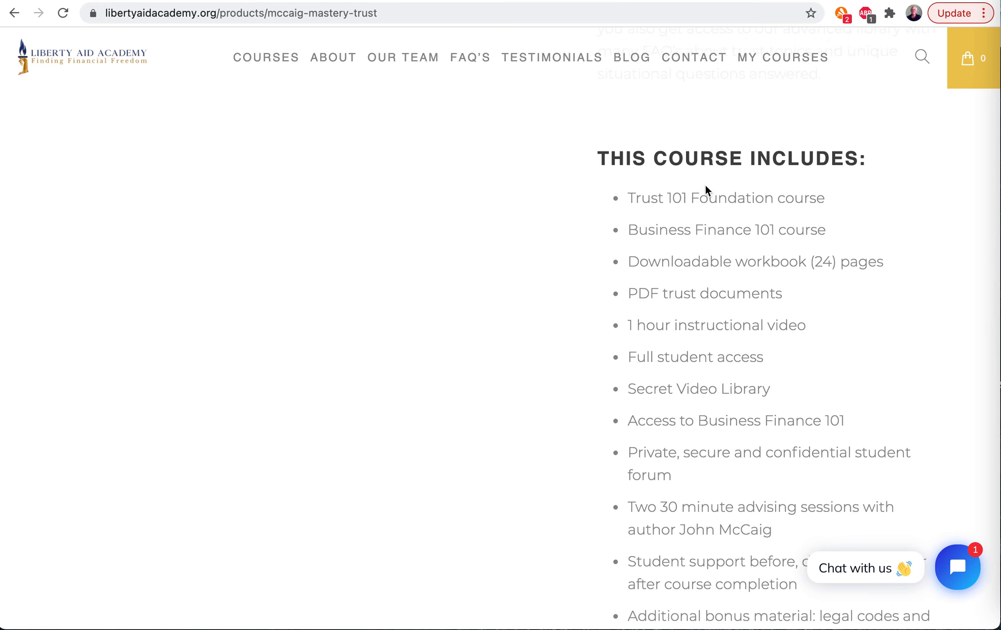
{"action": "mouse_move", "coordinate": [858, 202]}
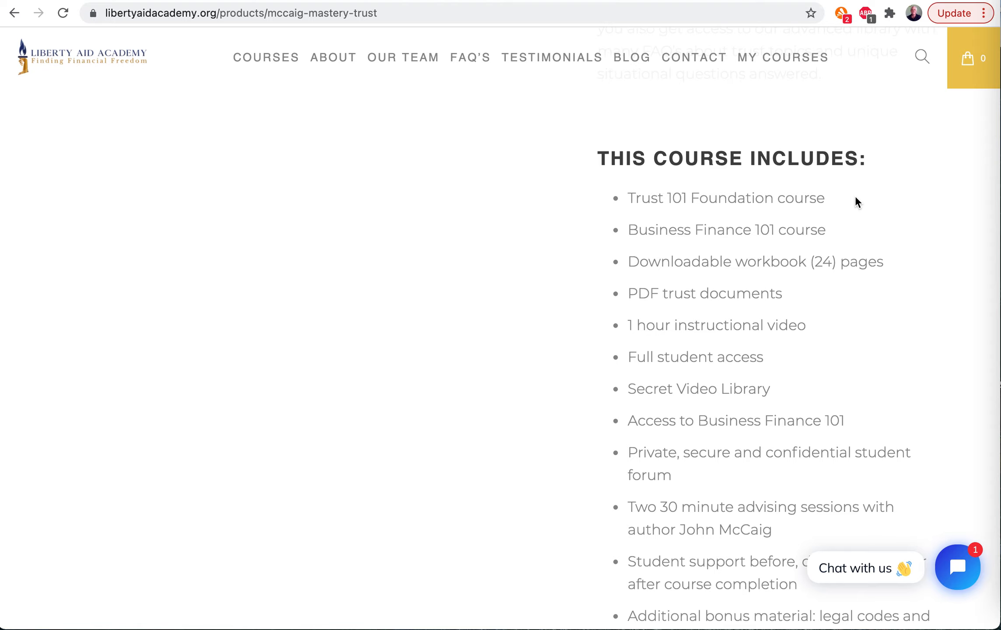
{"action": "mouse_move", "coordinate": [828, 199]}
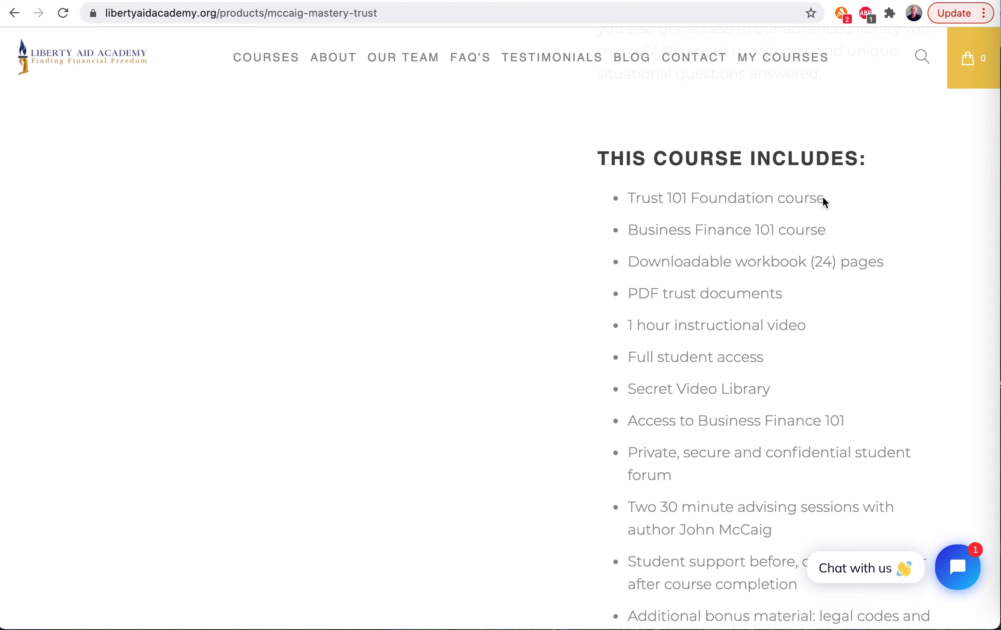
{"action": "mouse_move", "coordinate": [730, 201]}
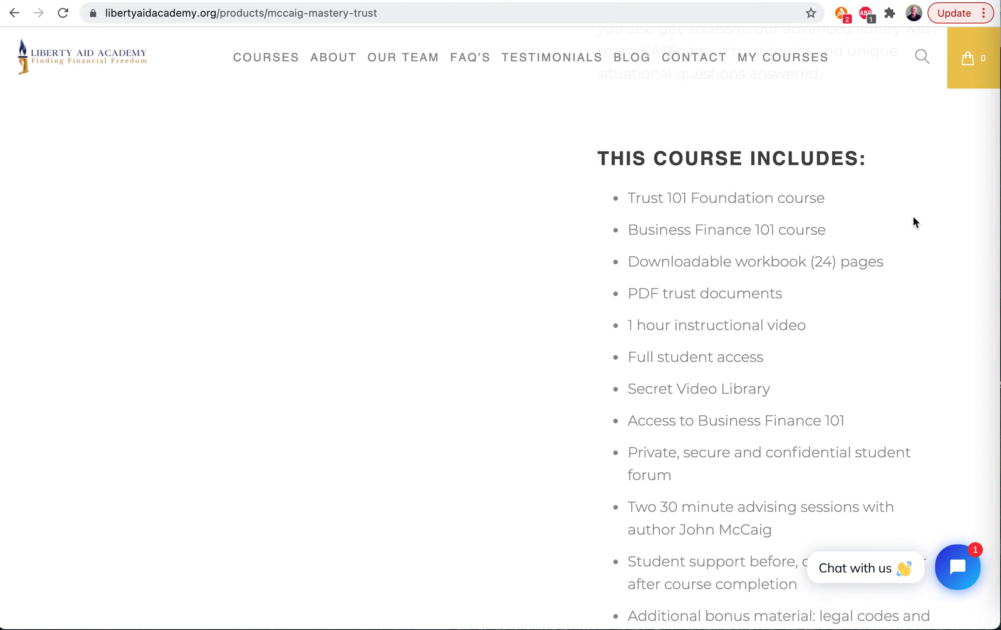
{"action": "mouse_move", "coordinate": [729, 202]}
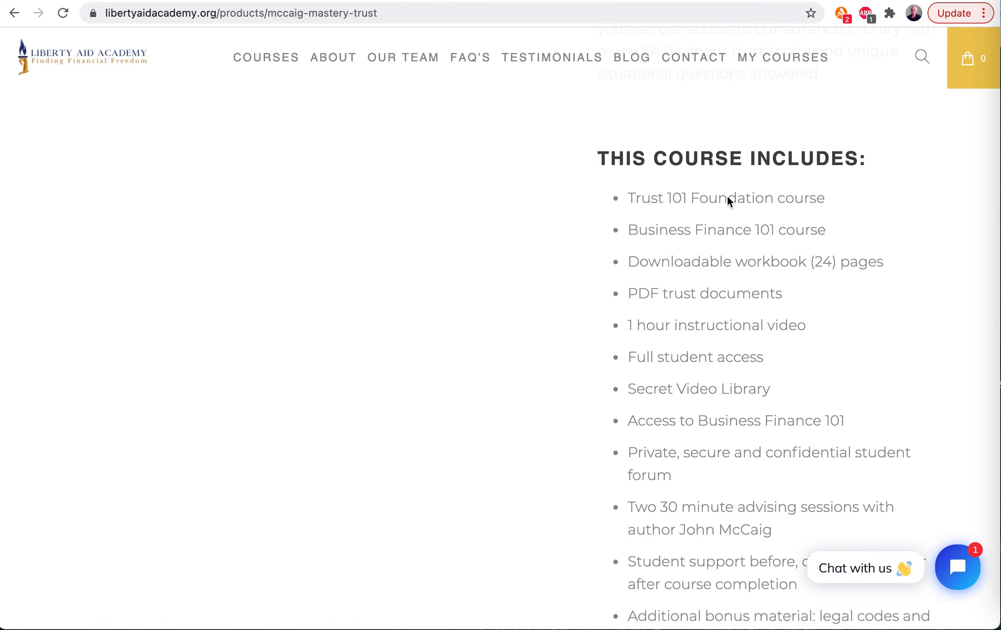
{"action": "mouse_move", "coordinate": [824, 208]}
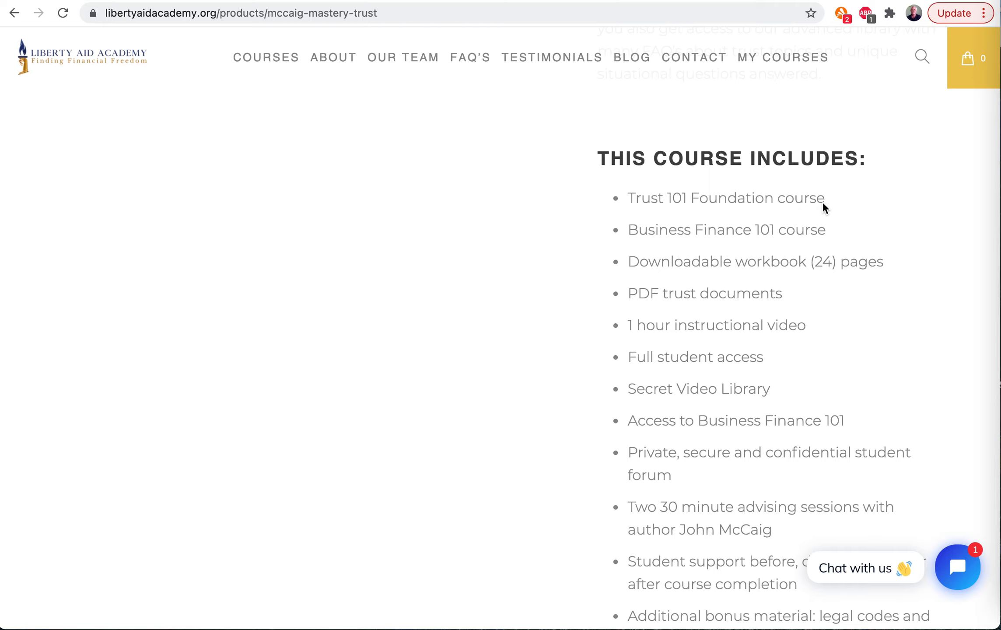
{"action": "mouse_move", "coordinate": [858, 206]}
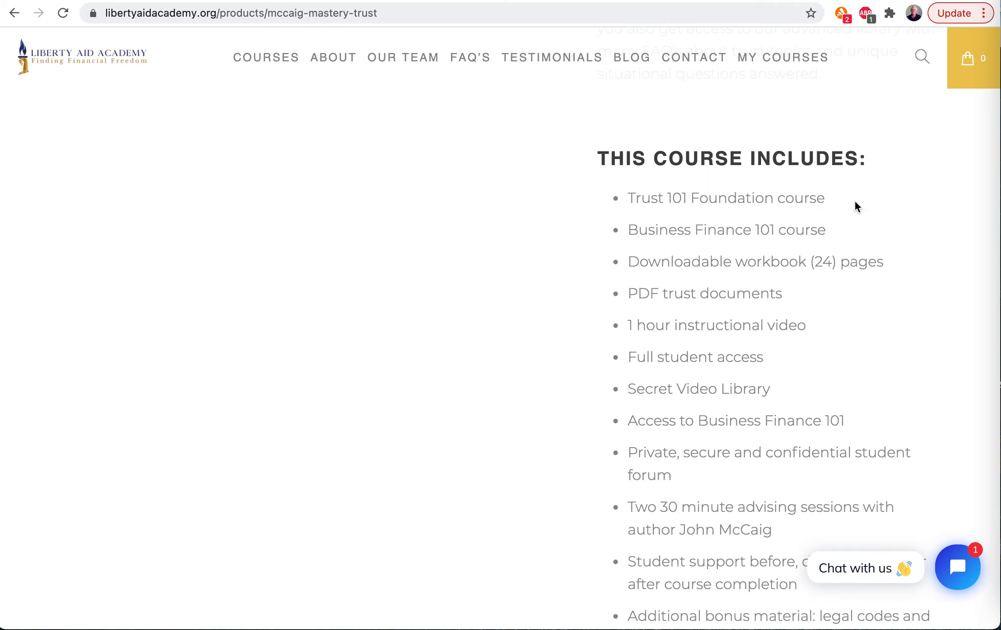
{"action": "mouse_move", "coordinate": [815, 243]}
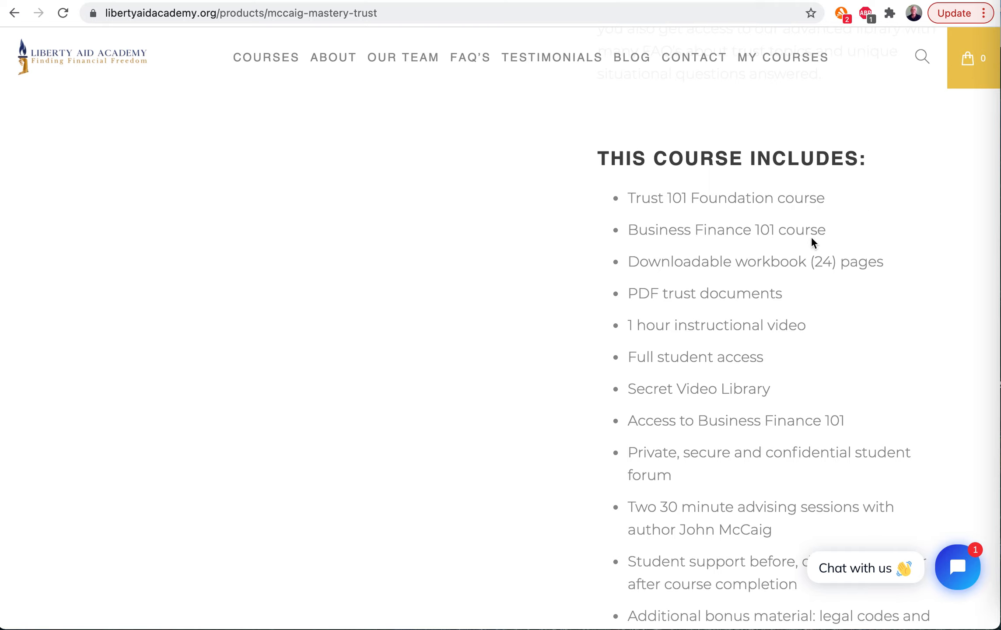
{"action": "mouse_move", "coordinate": [831, 251]}
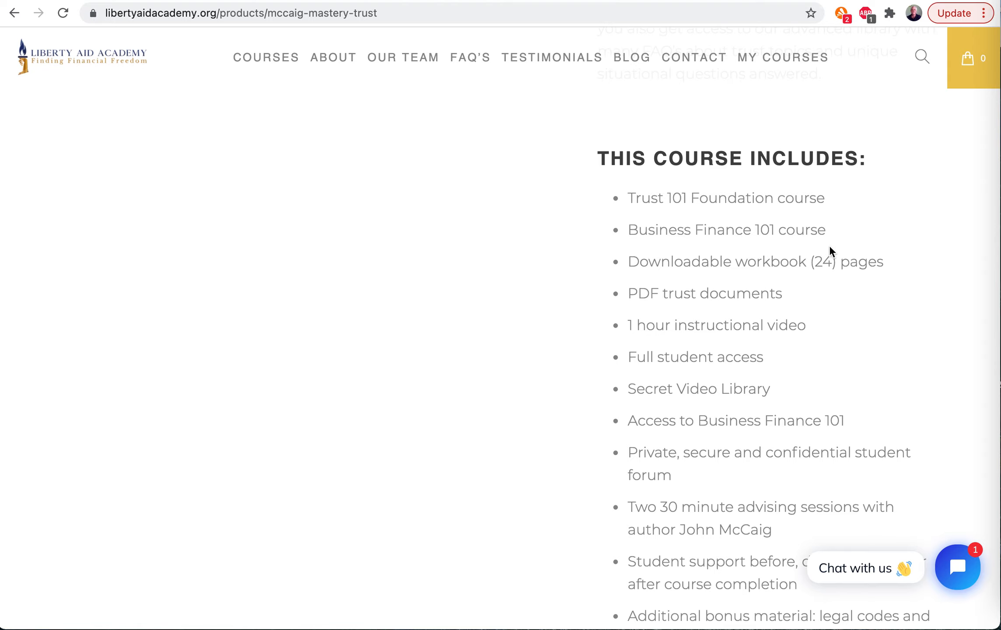
{"action": "mouse_move", "coordinate": [849, 345]}
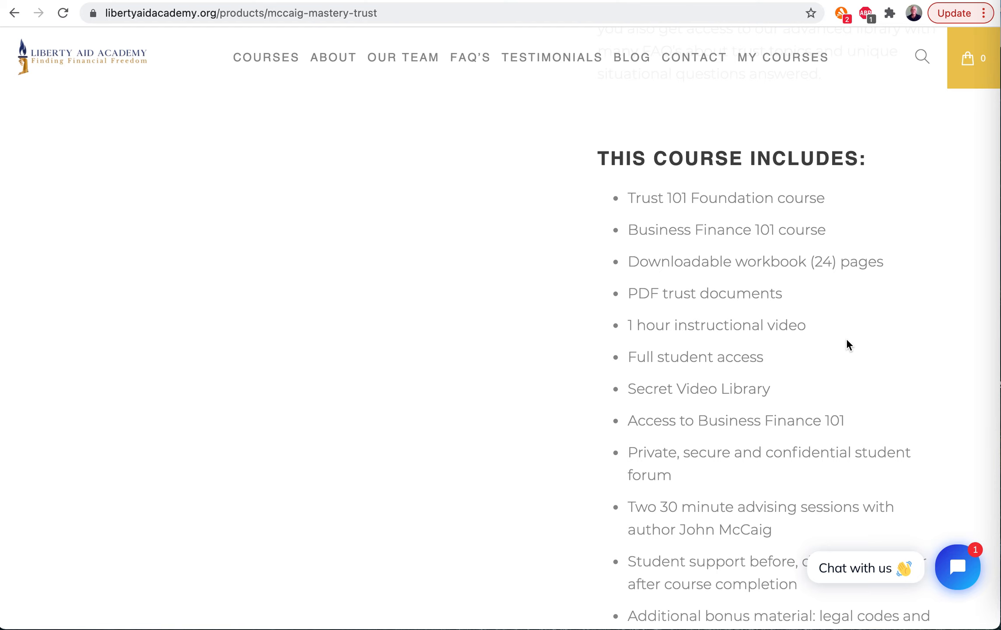
{"action": "scroll", "scroll_direction": "down", "scroll_amount": 3}
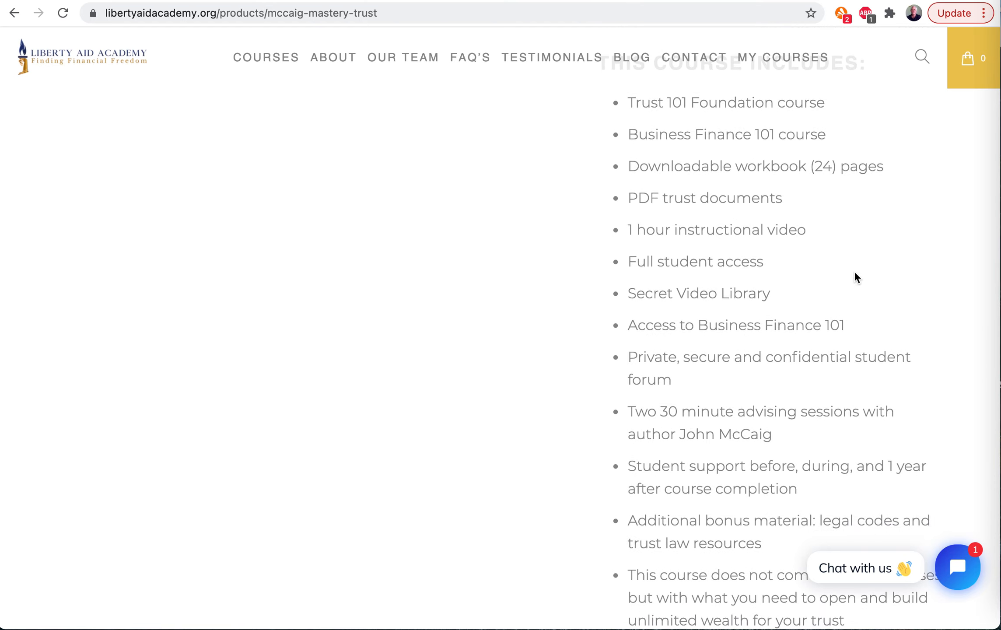
{"action": "scroll", "scroll_direction": "down", "scroll_amount": 3}
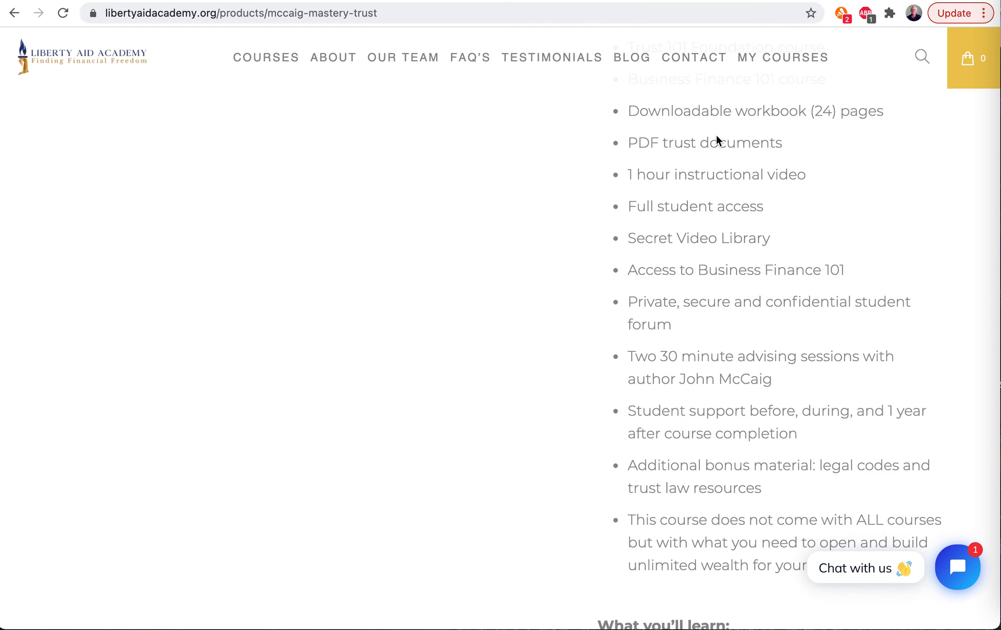
{"action": "scroll", "scroll_direction": "down", "scroll_amount": 3}
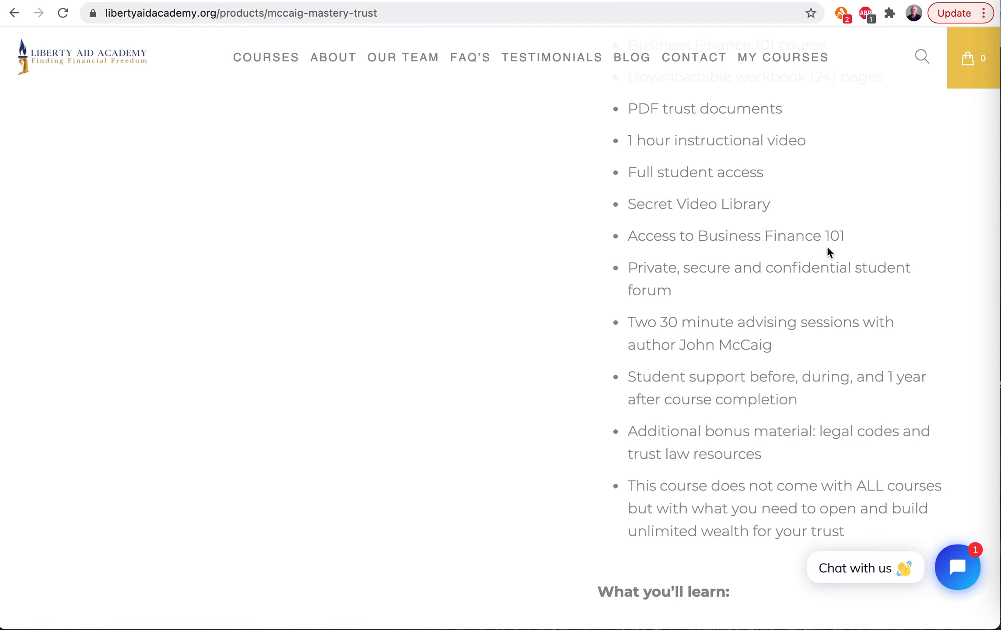
{"action": "scroll", "scroll_direction": "down", "scroll_amount": 3}
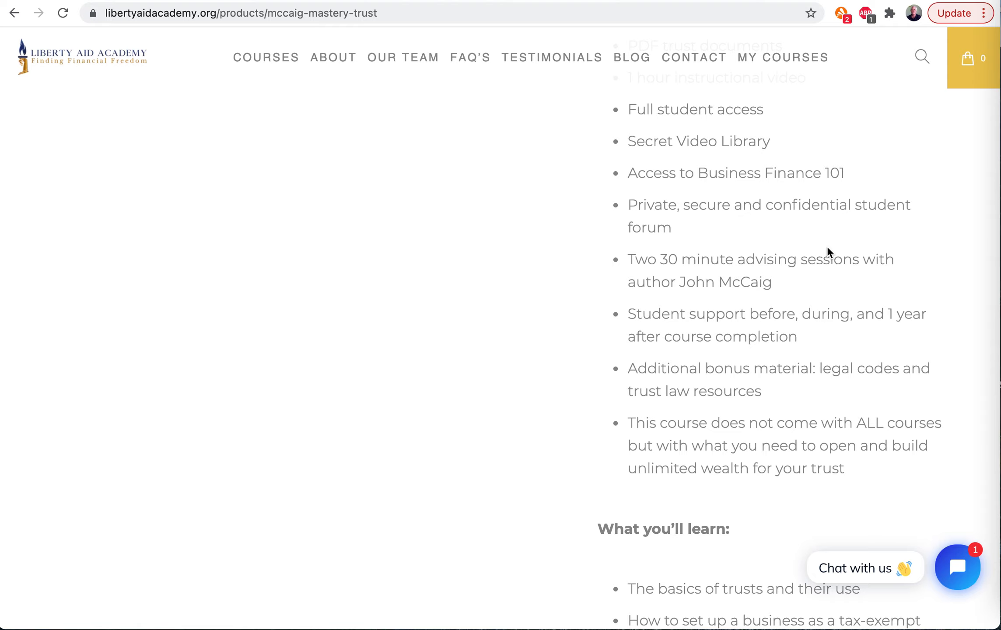
{"action": "scroll", "scroll_direction": "down", "scroll_amount": 3}
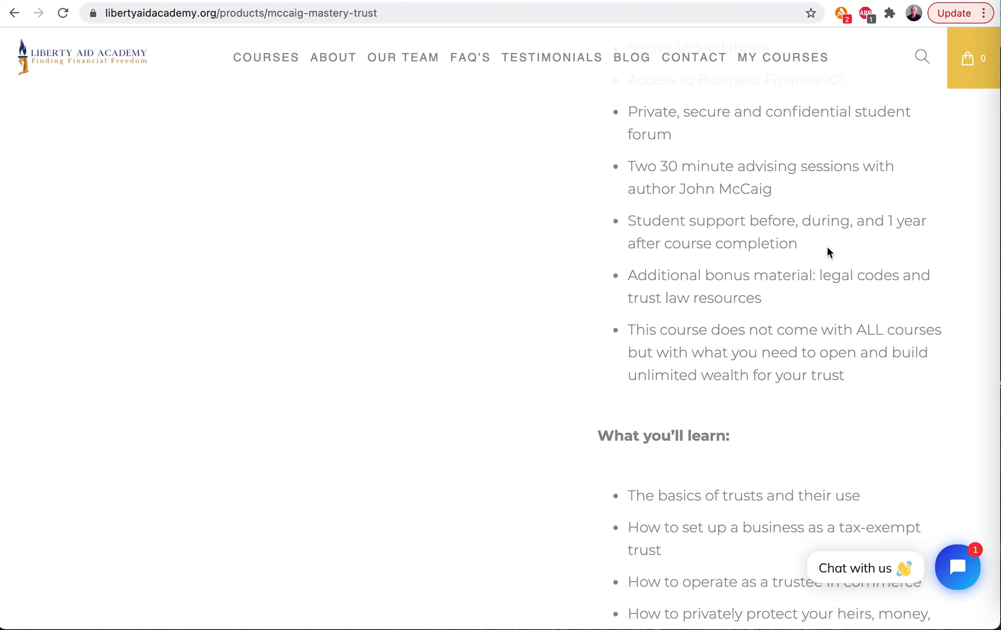
{"action": "mouse_move", "coordinate": [853, 199]}
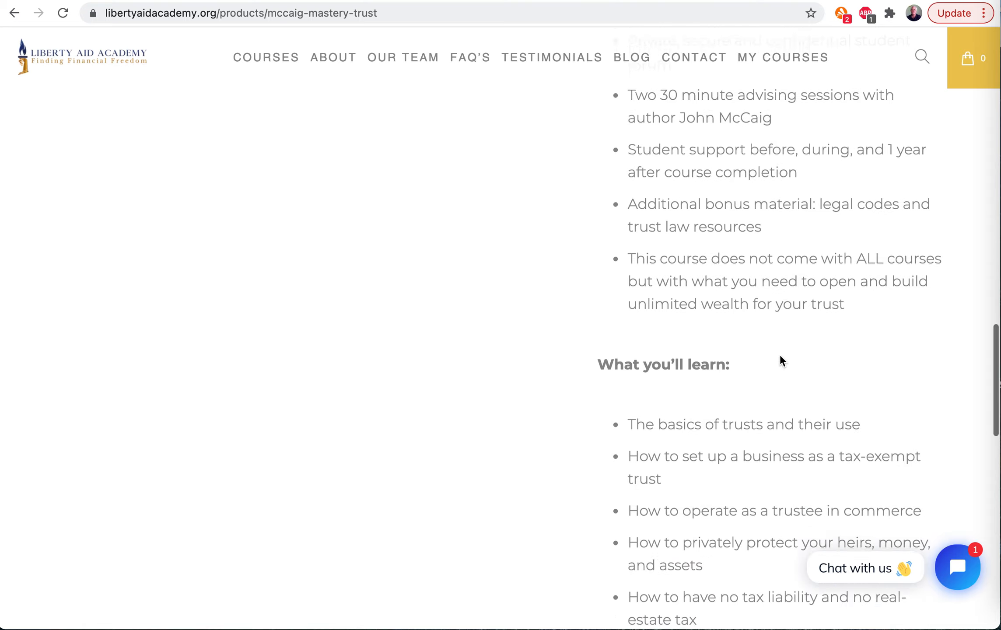
{"action": "scroll", "scroll_direction": "down", "scroll_amount": 3}
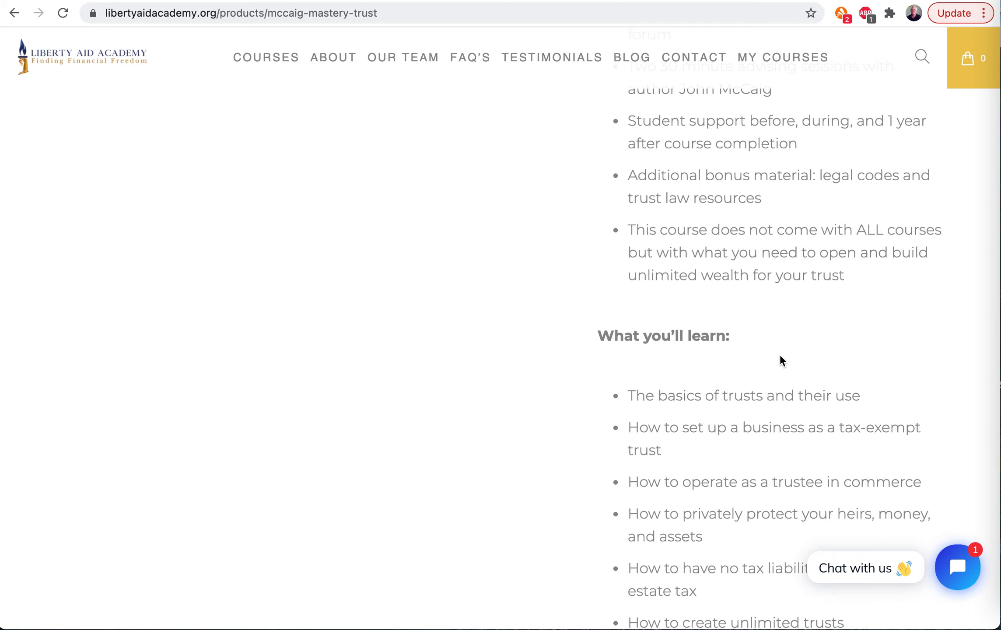
{"action": "scroll", "scroll_direction": "down", "scroll_amount": 3}
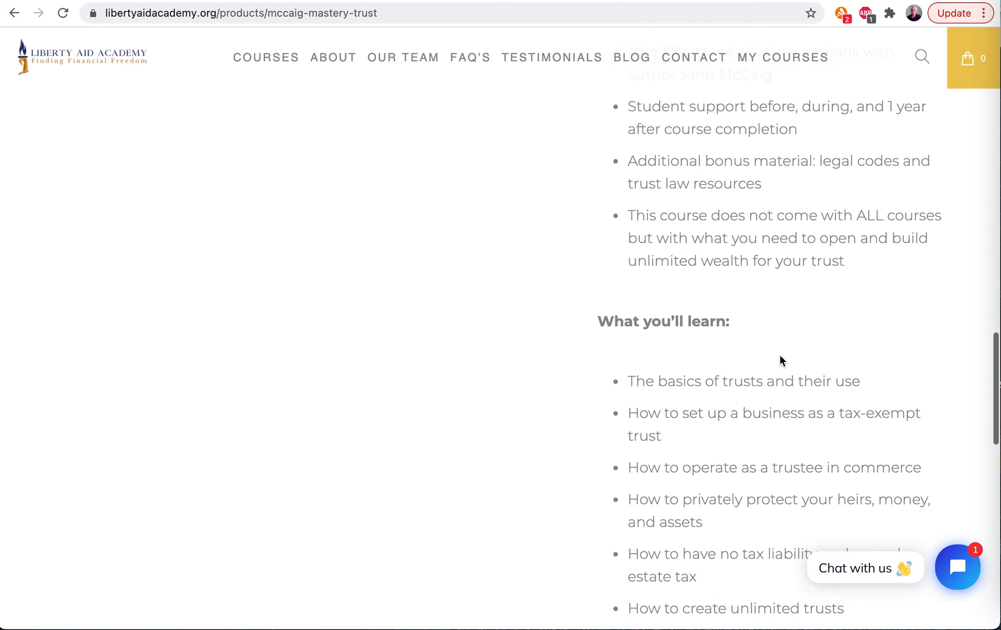
{"action": "scroll", "scroll_direction": "down", "scroll_amount": 3}
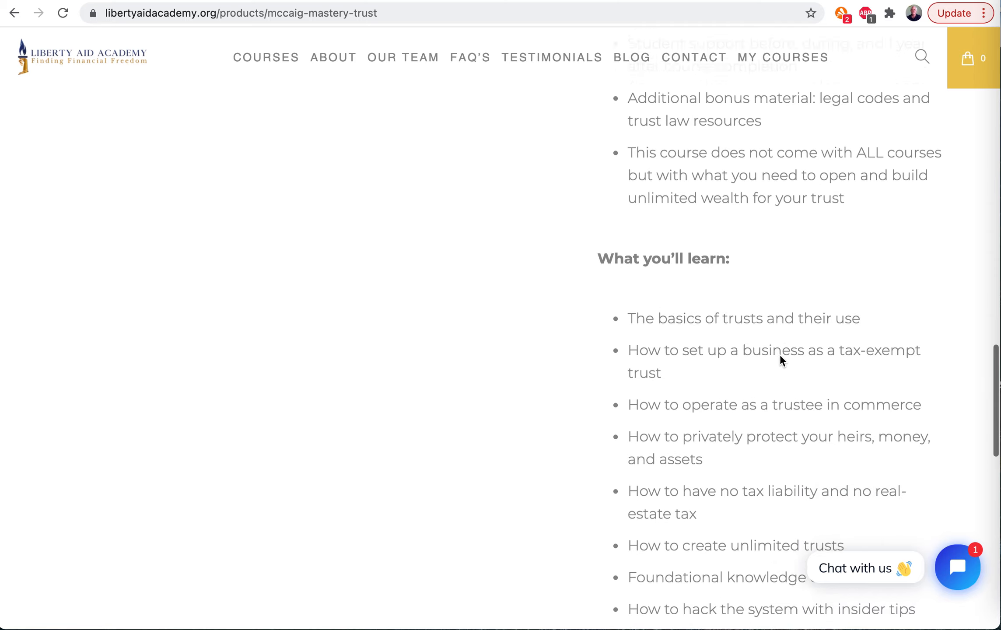
{"action": "scroll", "scroll_direction": "down", "scroll_amount": 3}
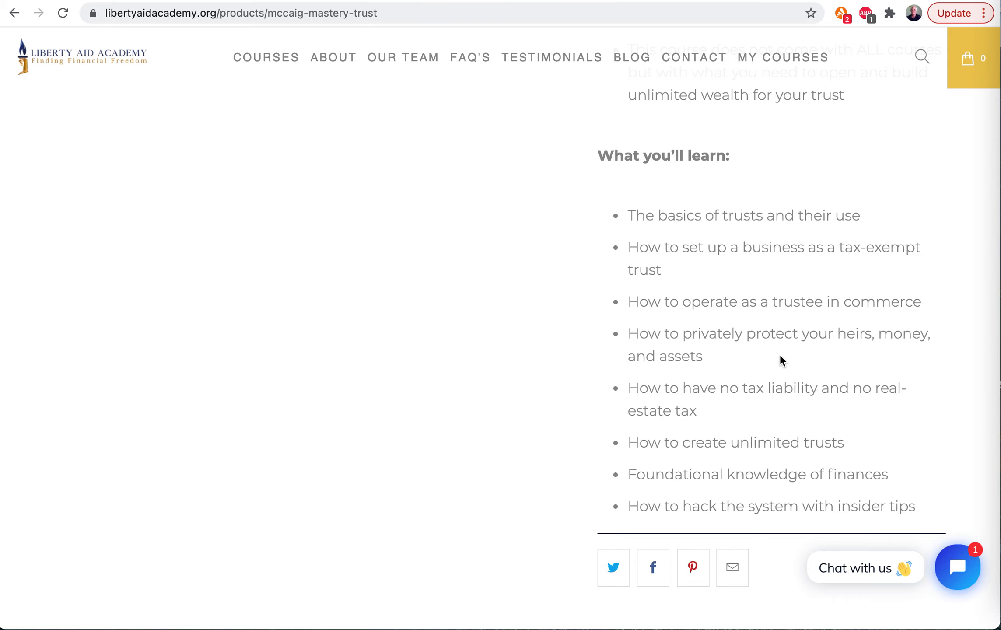
{"action": "scroll", "scroll_direction": "up", "scroll_amount": 3}
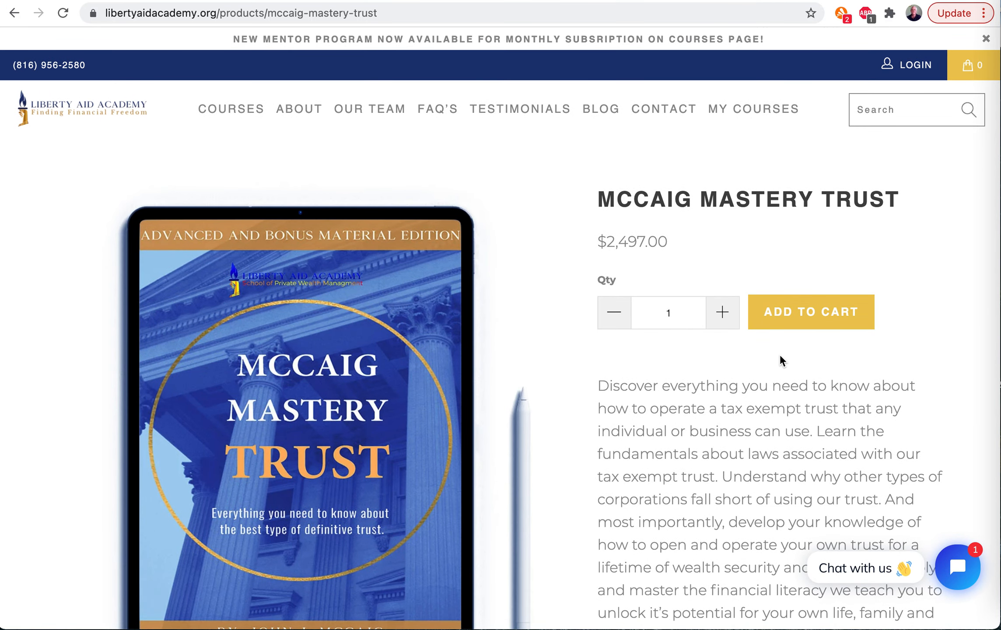